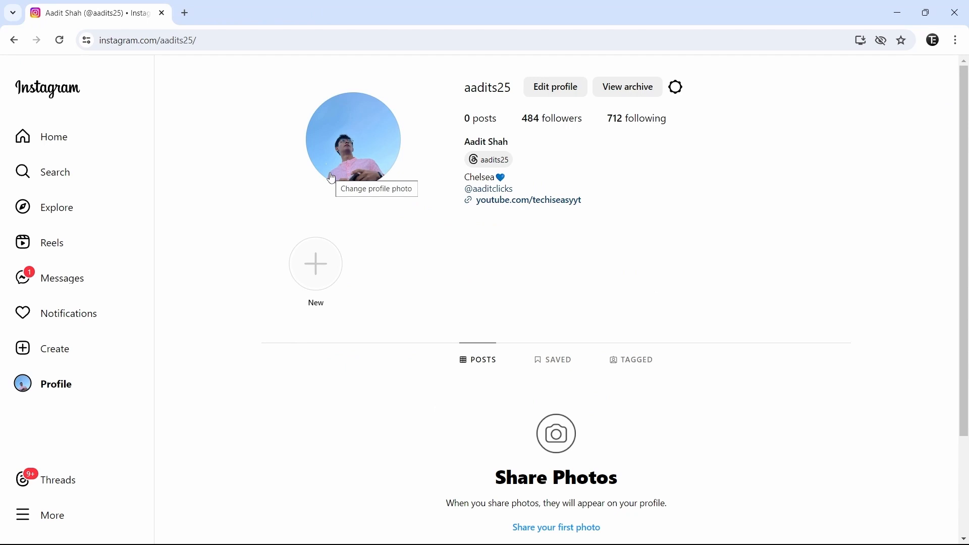
mouse_move(277, 215)
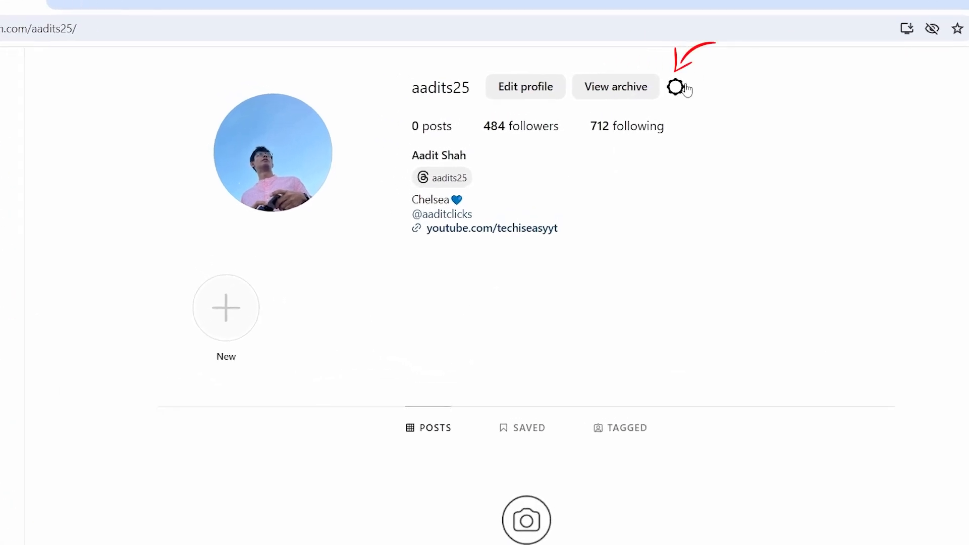
- From the profile's gear menu, choose Settings and privacy to reach Accounts Center
left_click(675, 86)
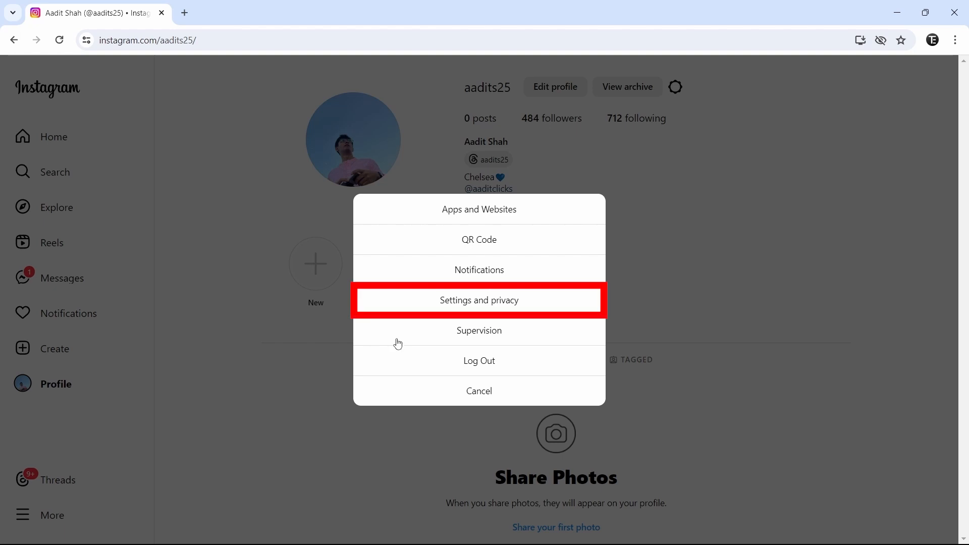
left_click(479, 300)
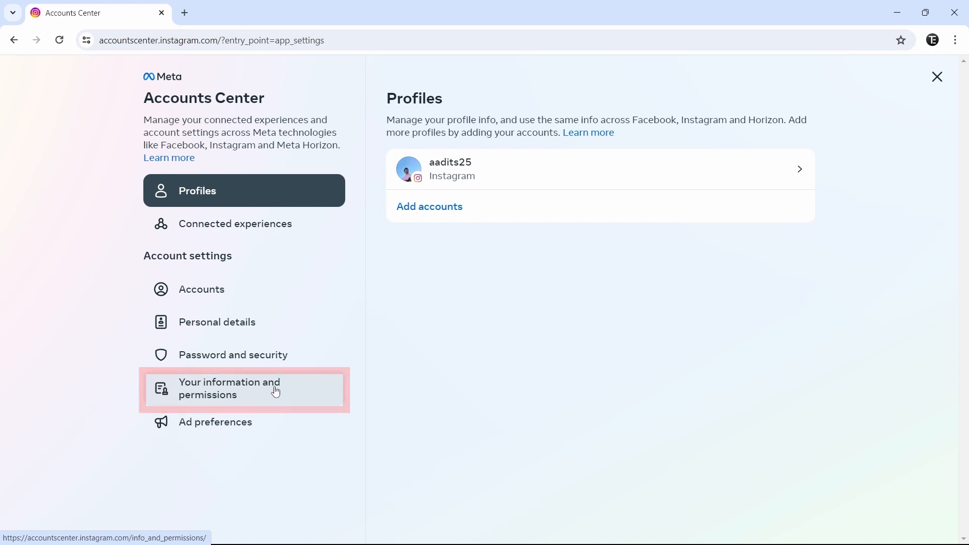
- Under Your information and permissions, start a Download your information request
left_click(245, 388)
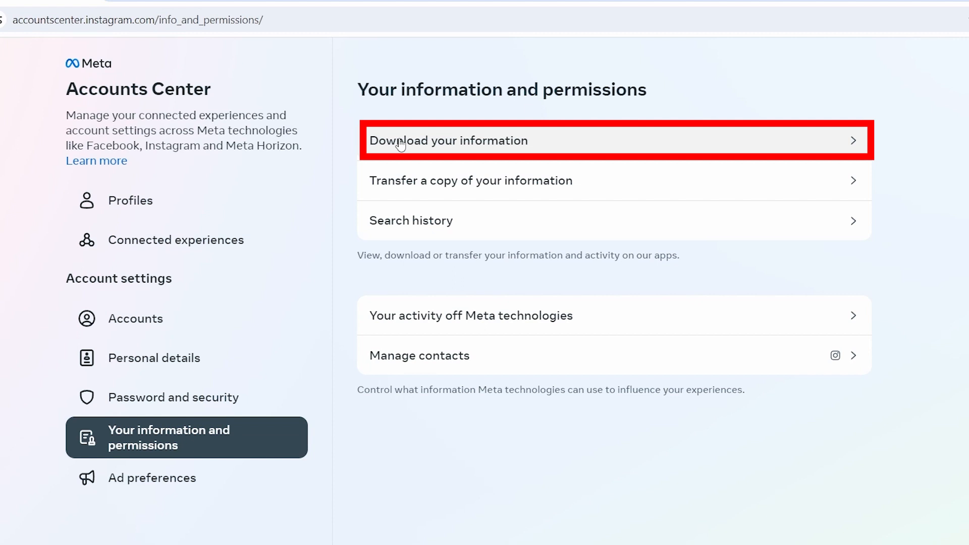
left_click(449, 141)
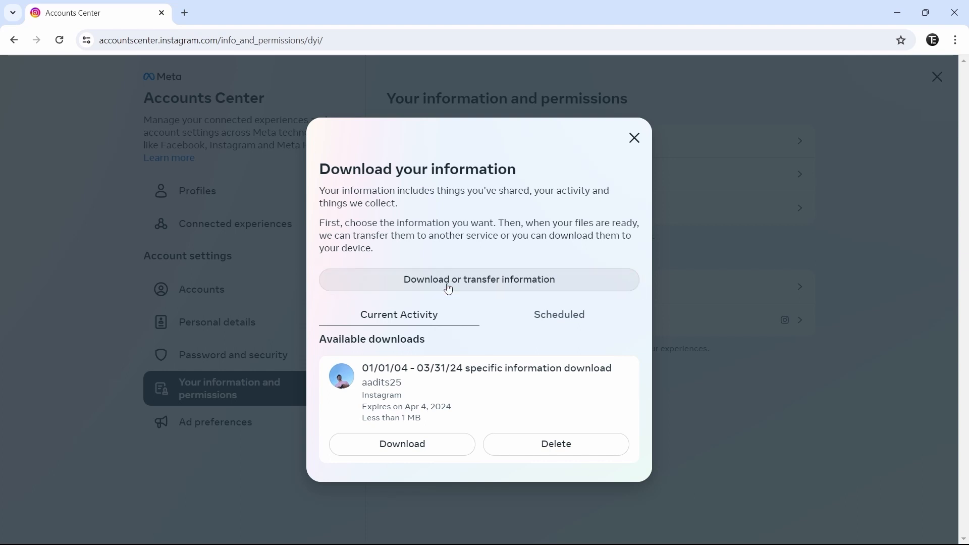
left_click(479, 279)
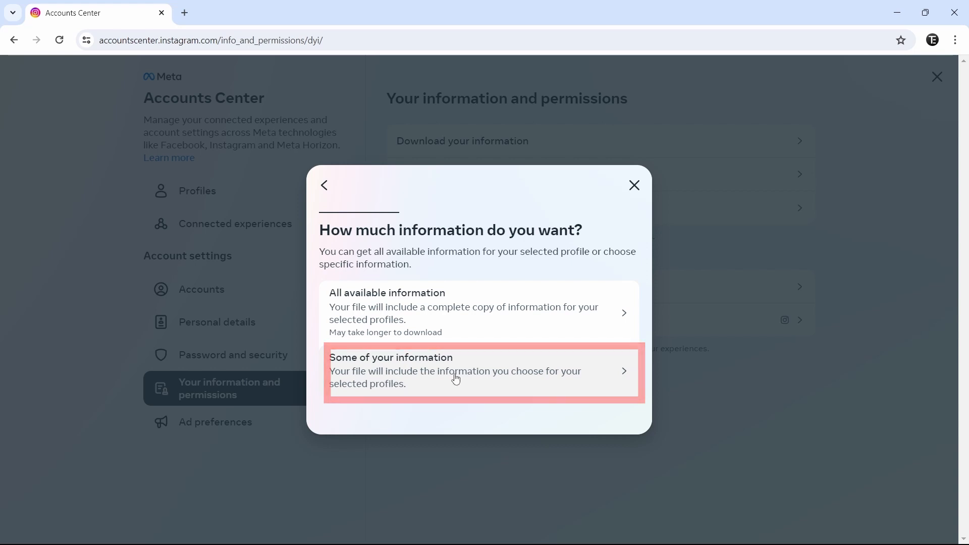
- Export only 'Followers and following' and keep Download to device
left_click(454, 371)
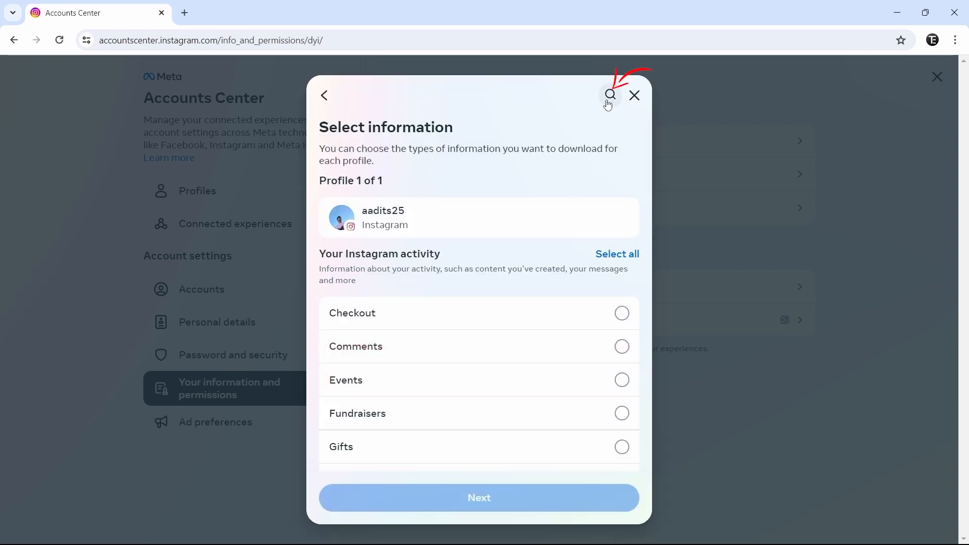
left_click(609, 95)
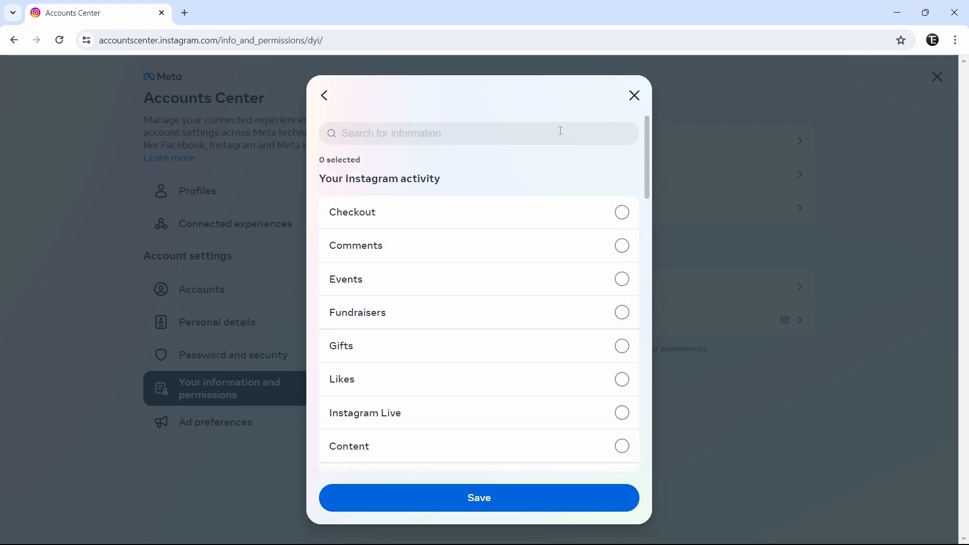
type("following")
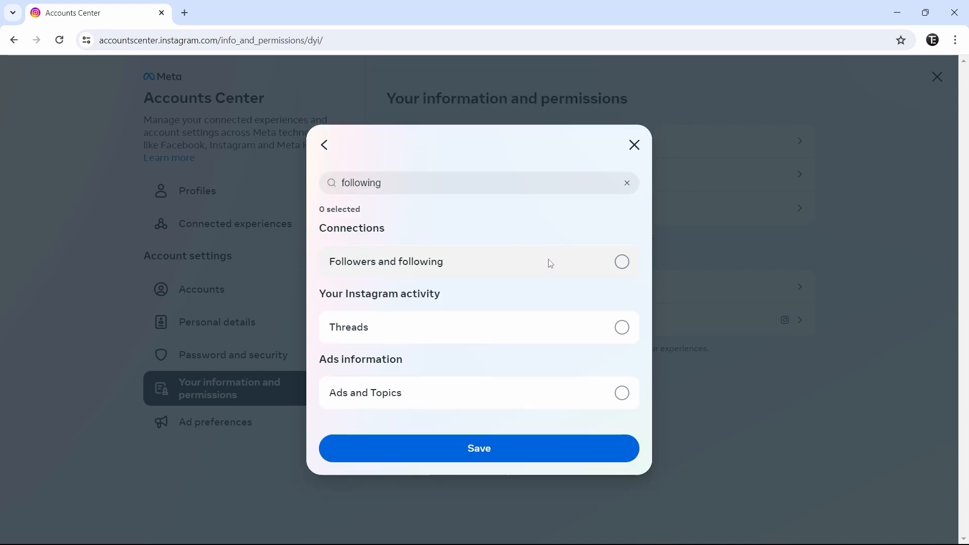
left_click(622, 262)
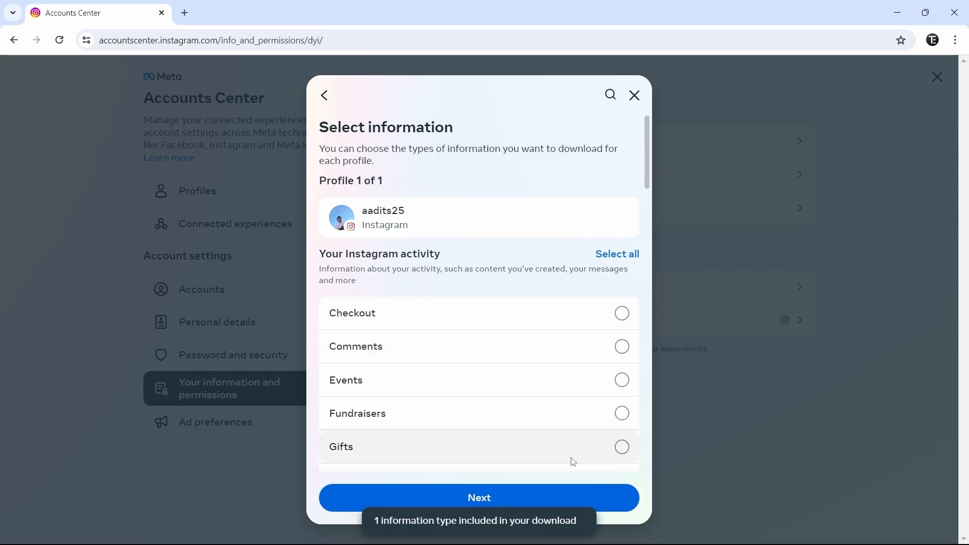
left_click(479, 498)
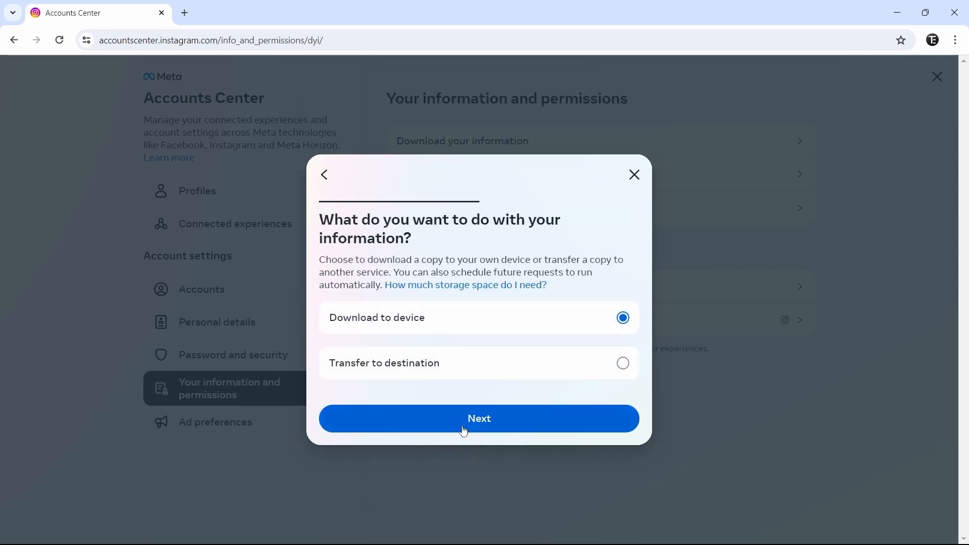
left_click(478, 418)
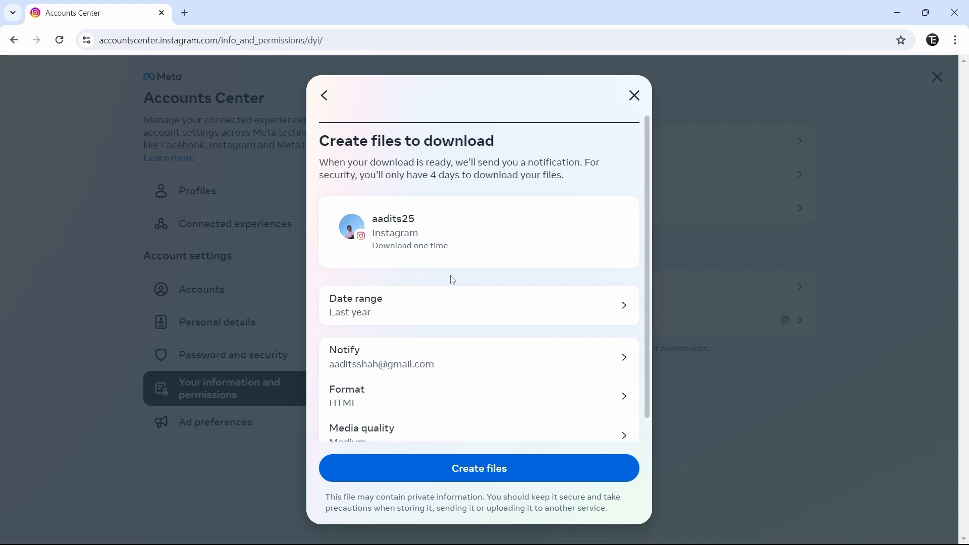
mouse_move(453, 302)
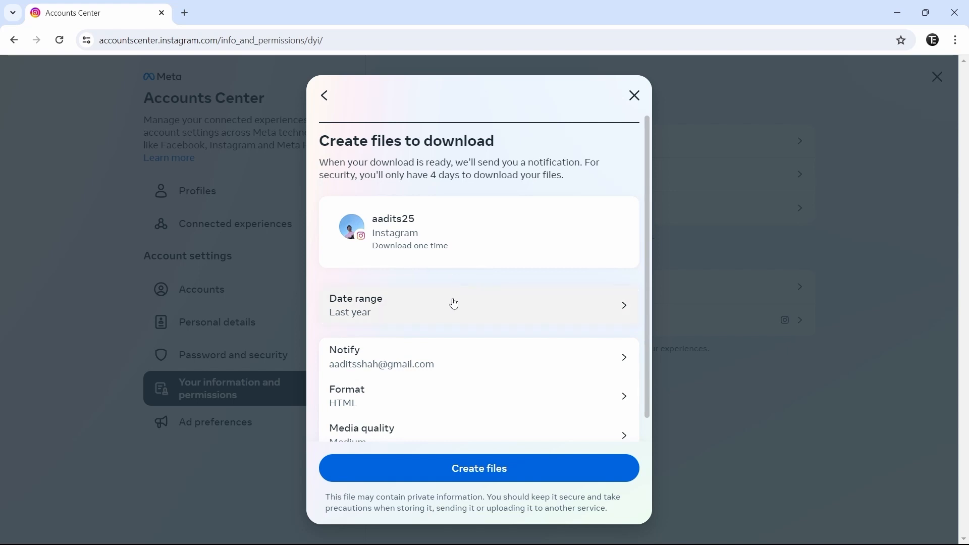
- Set All time range and Low media quality, create files, and download the ready zip
left_click(454, 305)
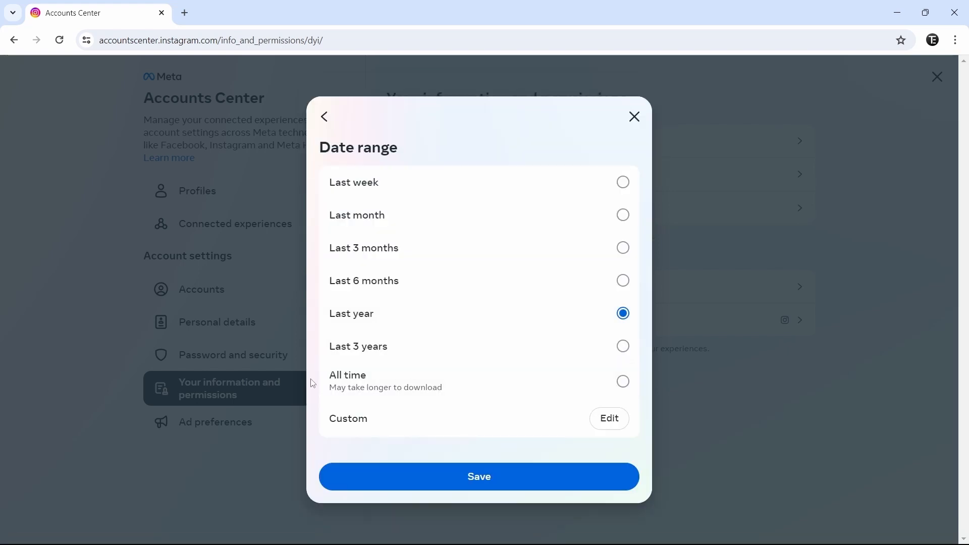
left_click(622, 381)
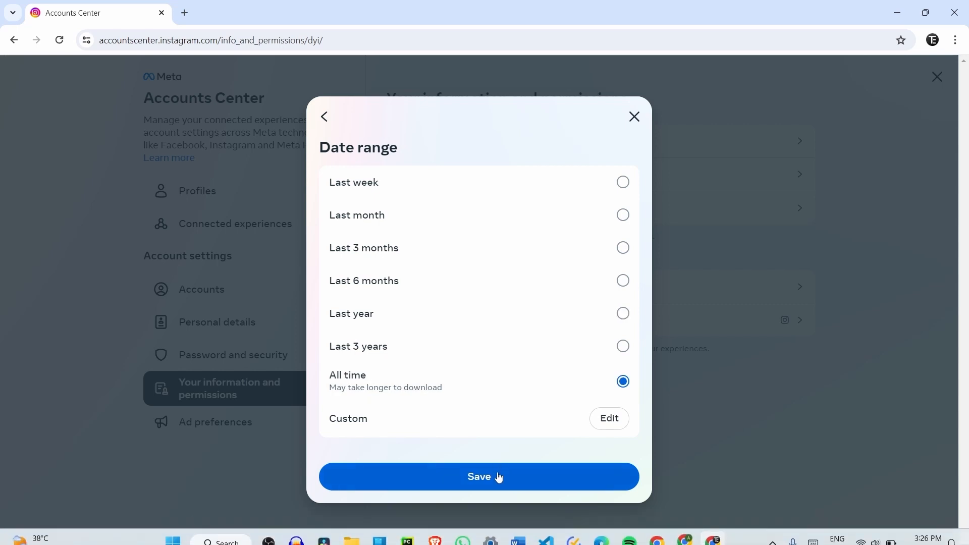
left_click(479, 476)
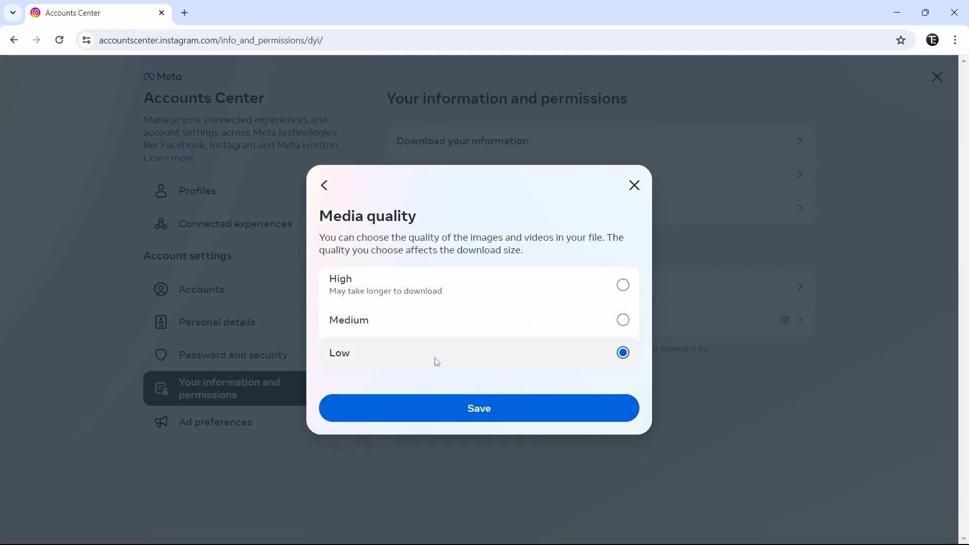
left_click(479, 408)
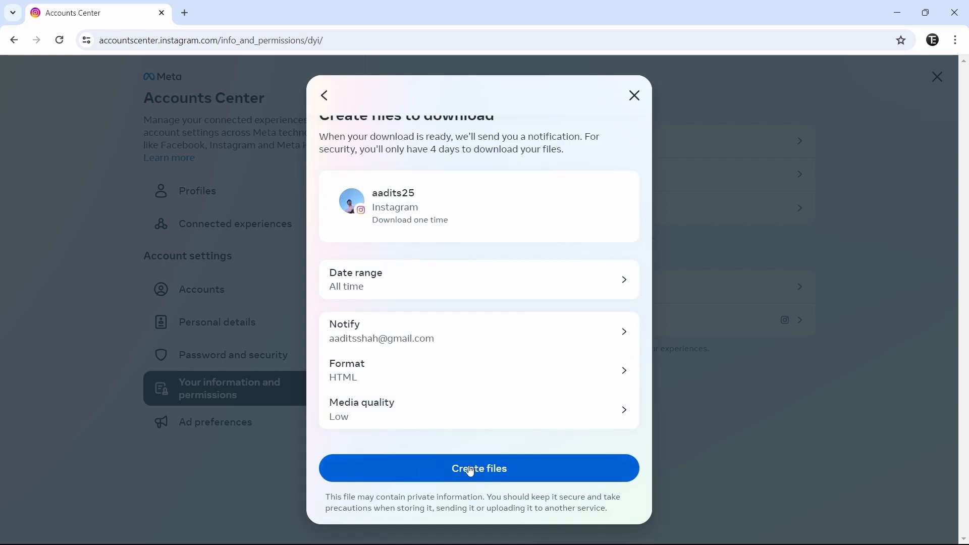
left_click(479, 468)
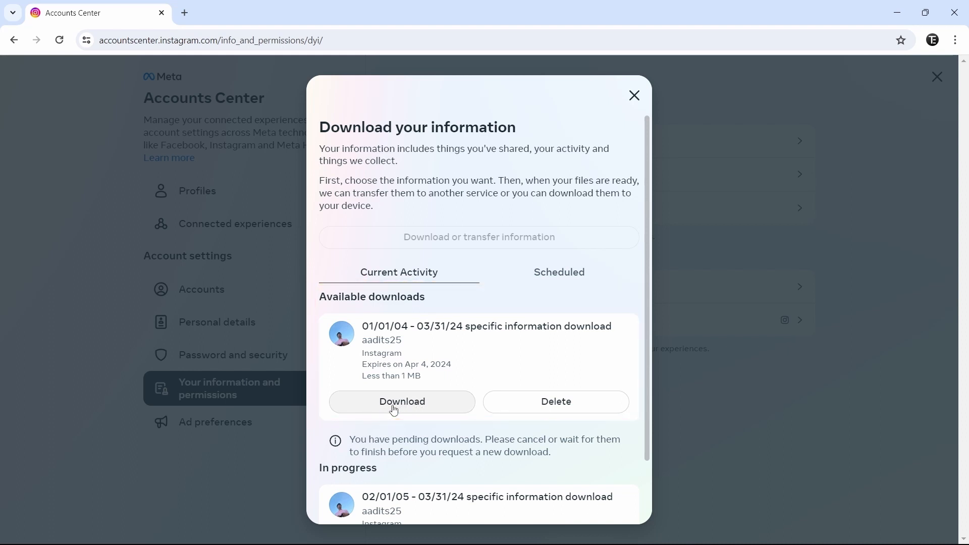
left_click(402, 401)
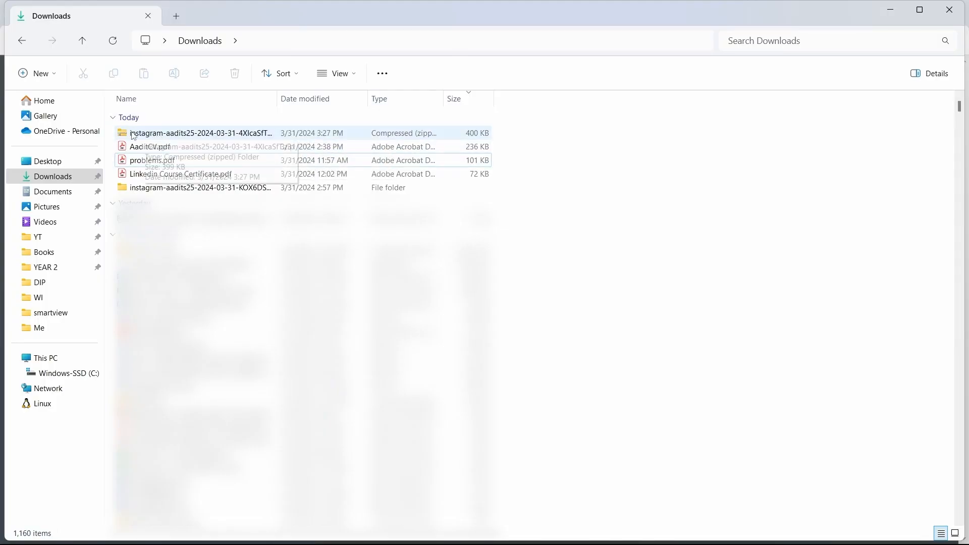
mouse_move(183, 137)
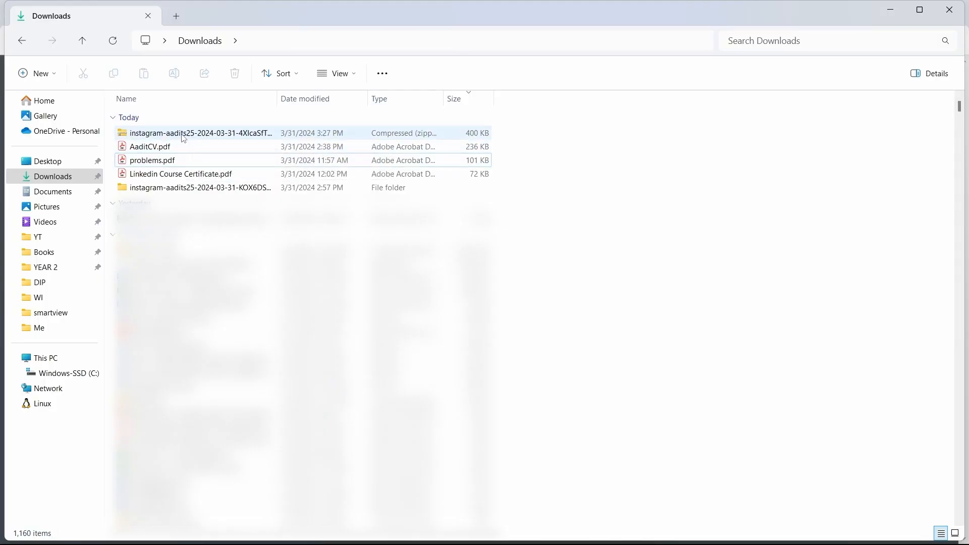
- Open followers_1.html and following.html from connections/followers_and_following in the browser
double_click(199, 133)
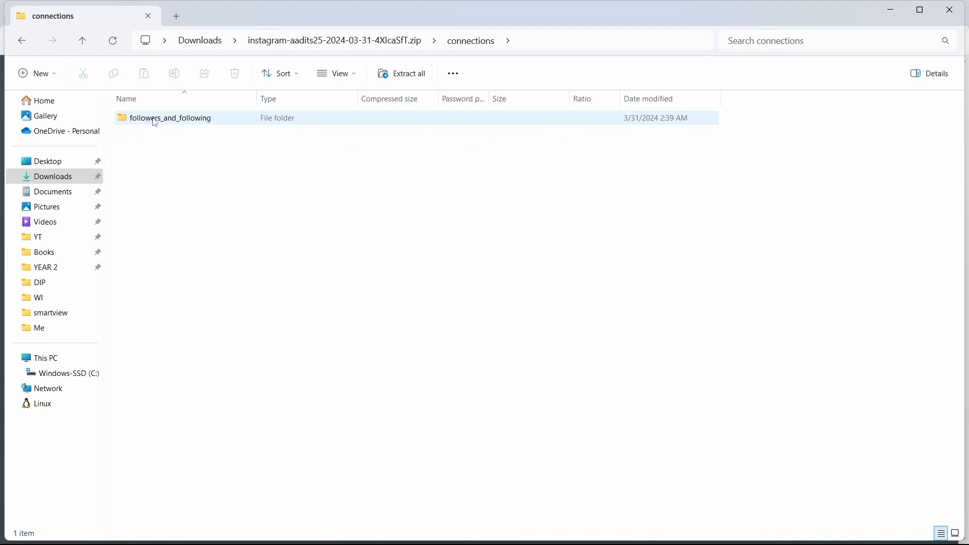
double_click(170, 117)
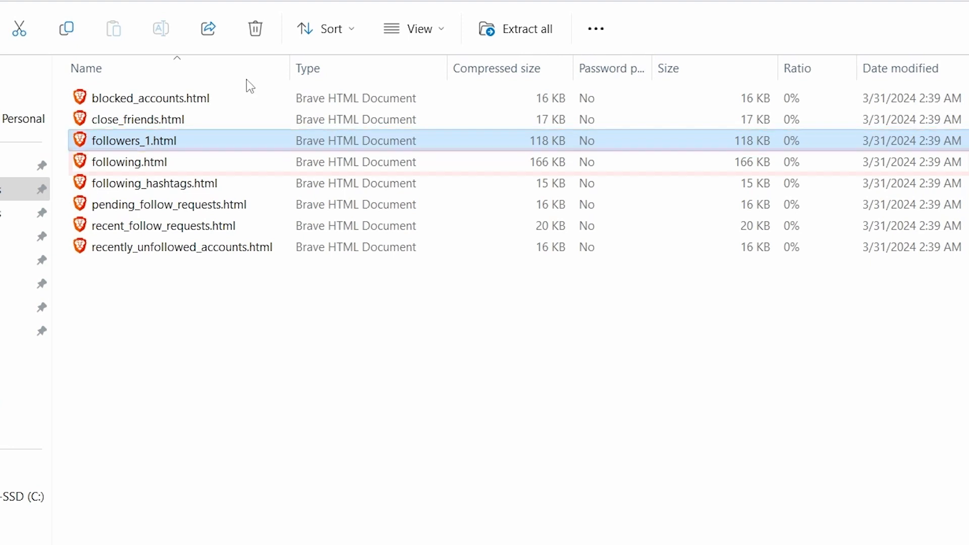
left_click(129, 162)
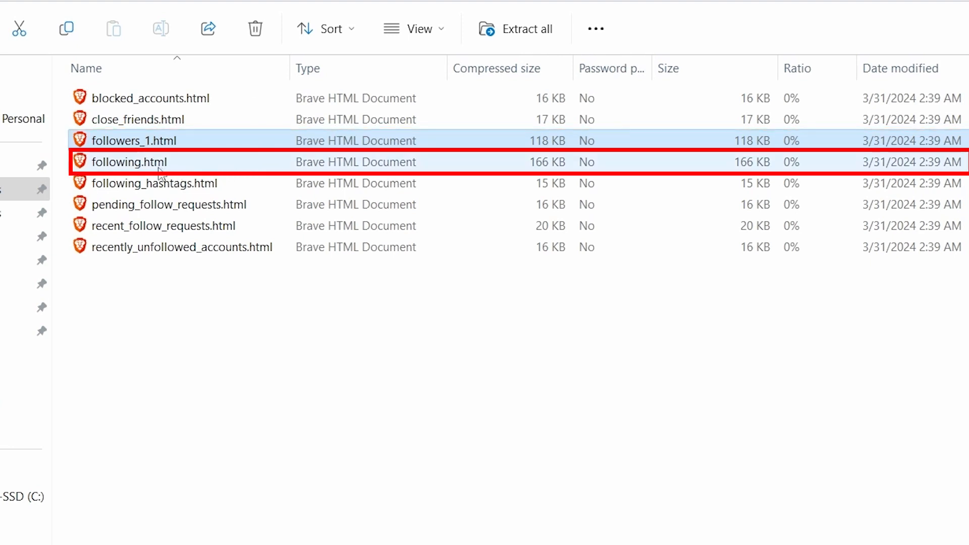
left_click(130, 162)
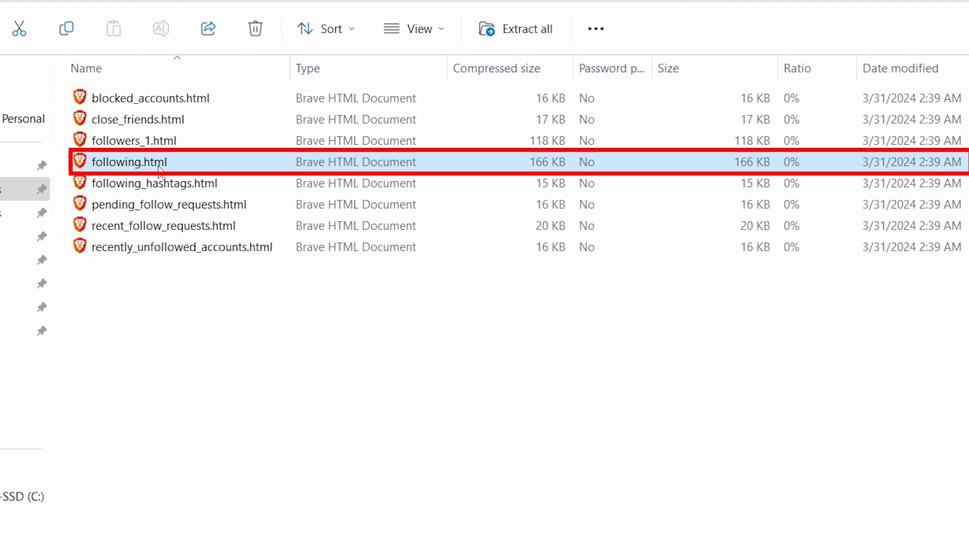
double_click(129, 162)
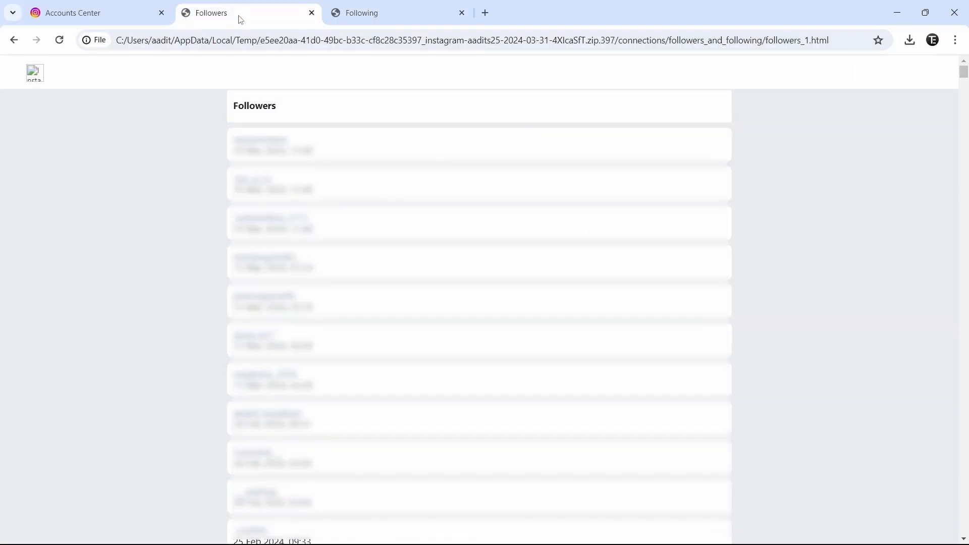
left_click(396, 12)
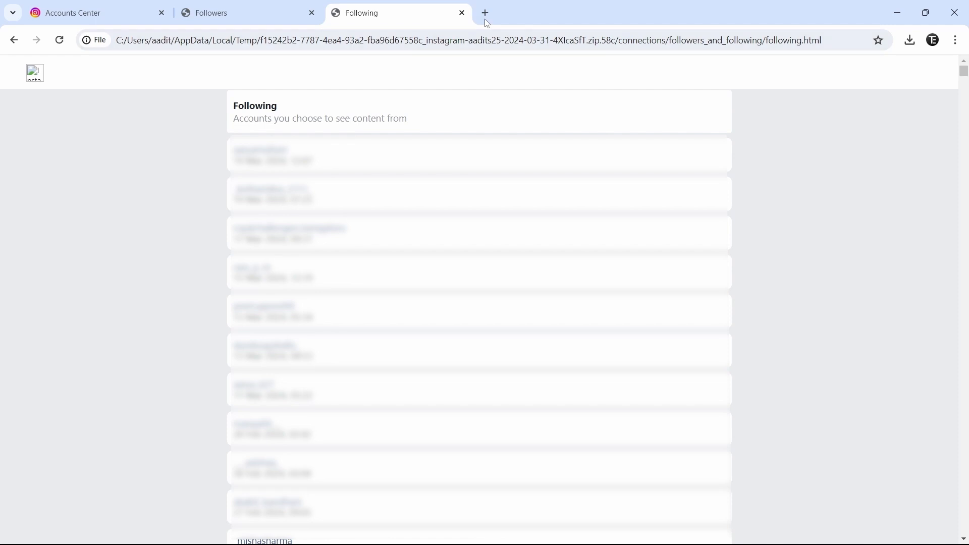
- Google 'online text compare list' in a new tab and scroll the results
left_click(485, 12)
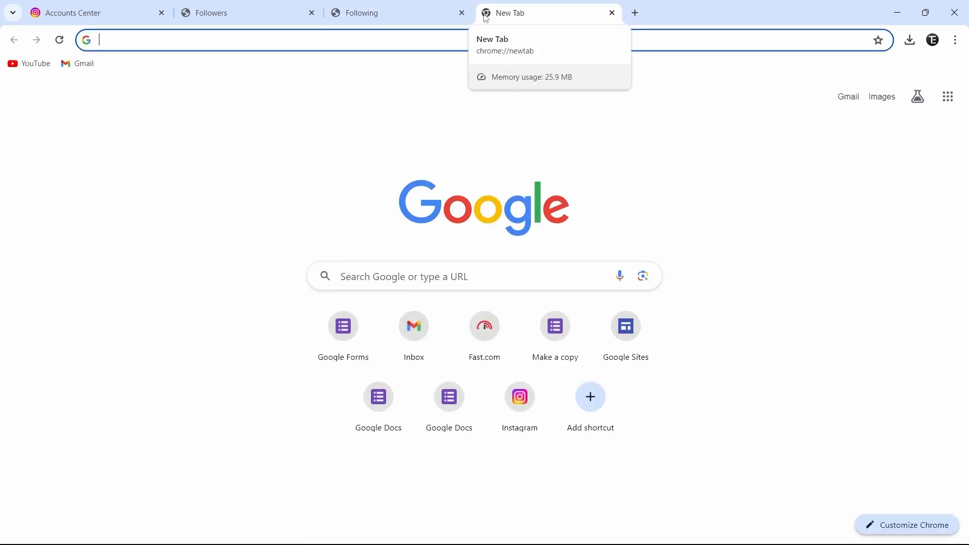
type("online text")
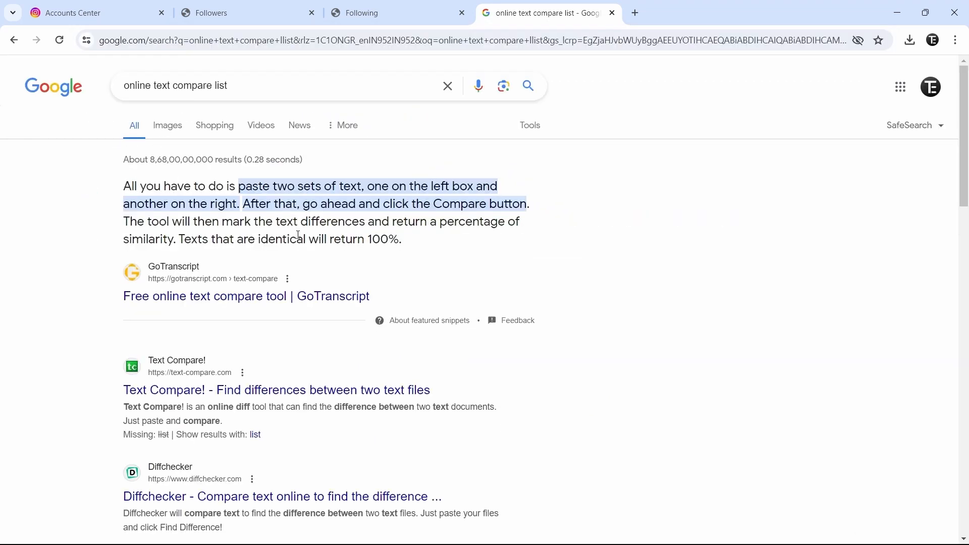
scroll("down", 3)
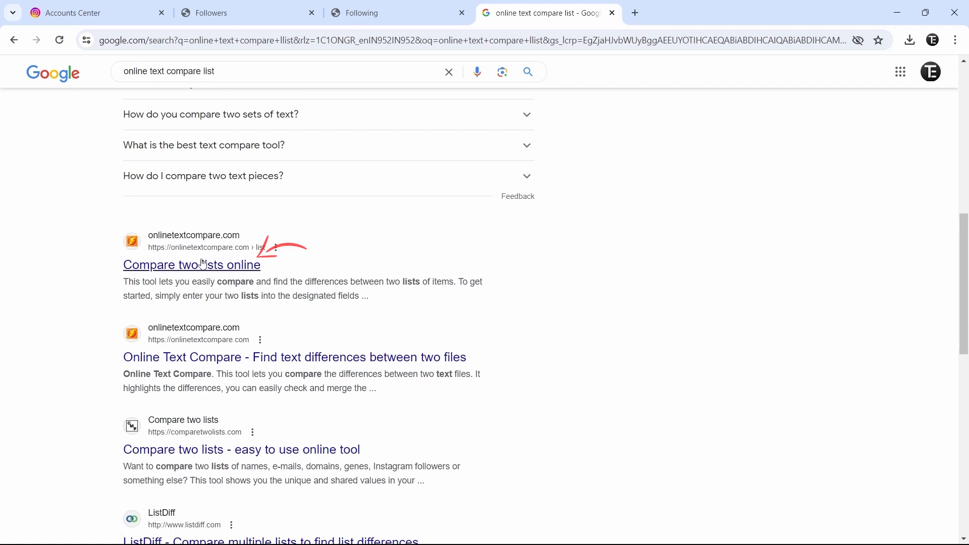
- Open onlinetextcompare.com's list compare page, paste the Followers list into List A, and select the Following list
left_click(191, 265)
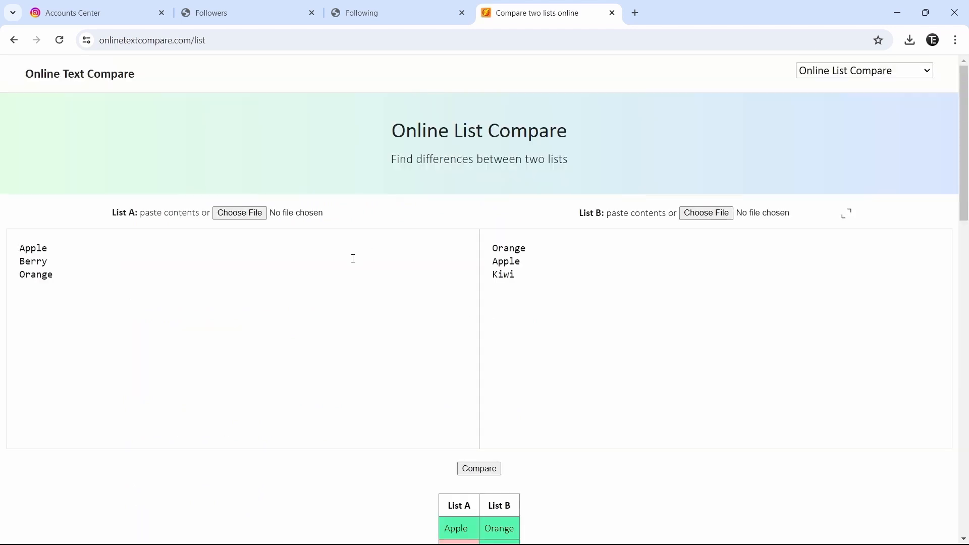
mouse_move(293, 146)
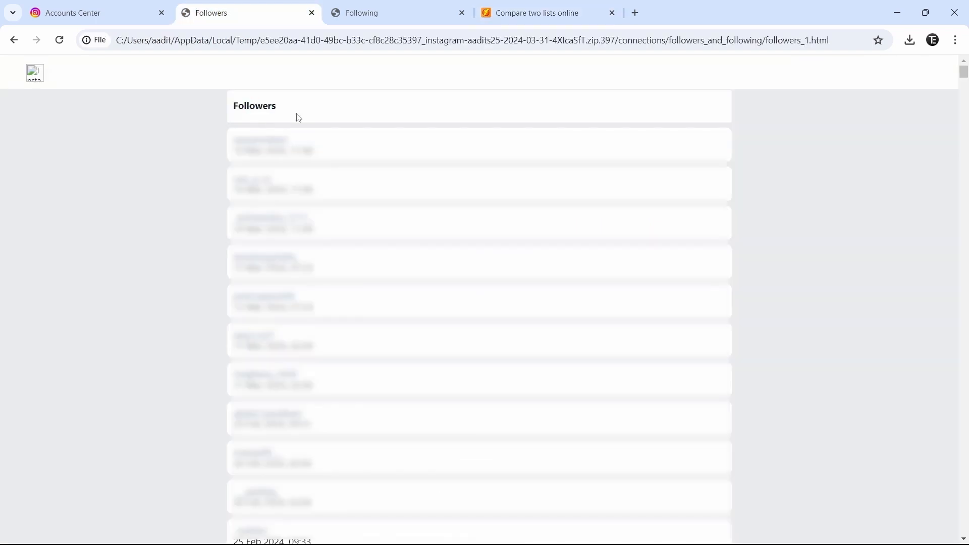
key("ctrl+a")
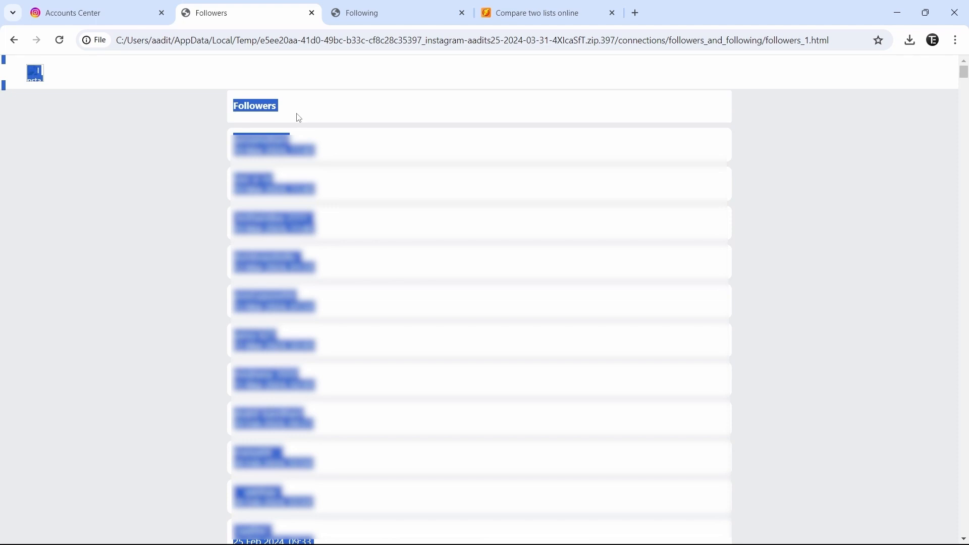
mouse_move(385, 70)
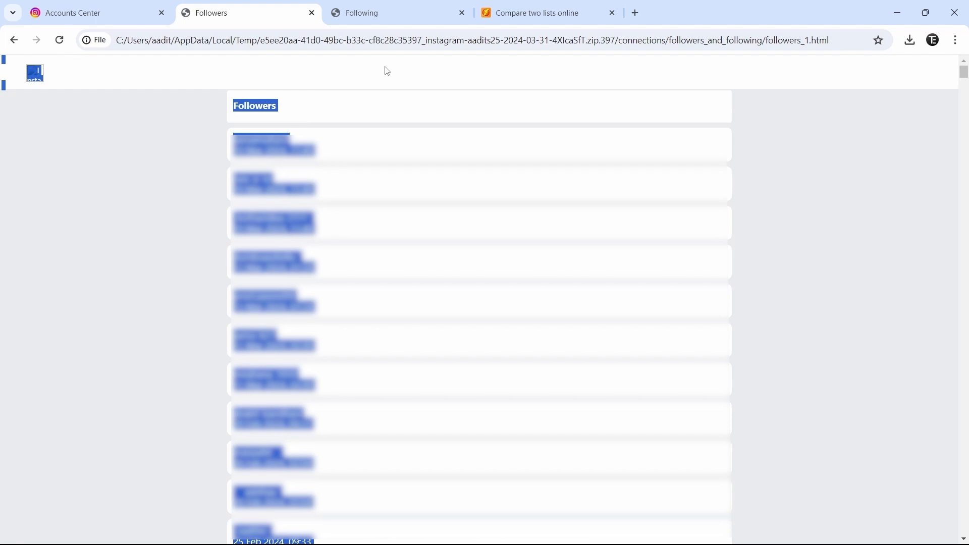
left_click(537, 12)
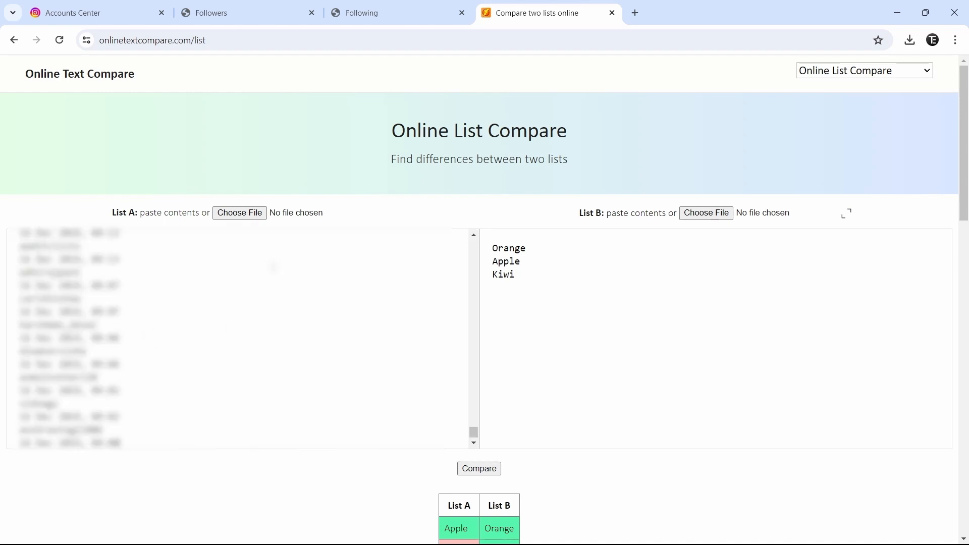
mouse_move(370, 382)
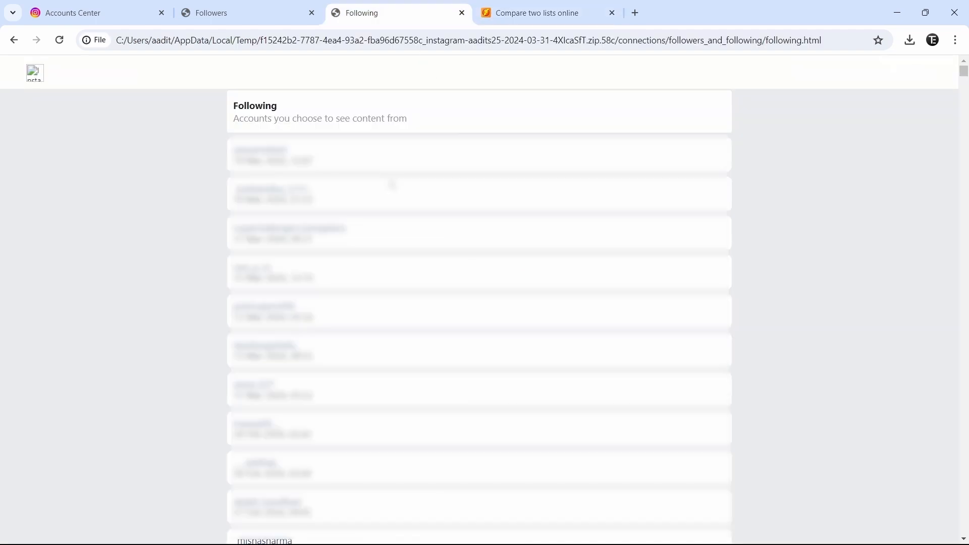
key("ctrl+a")
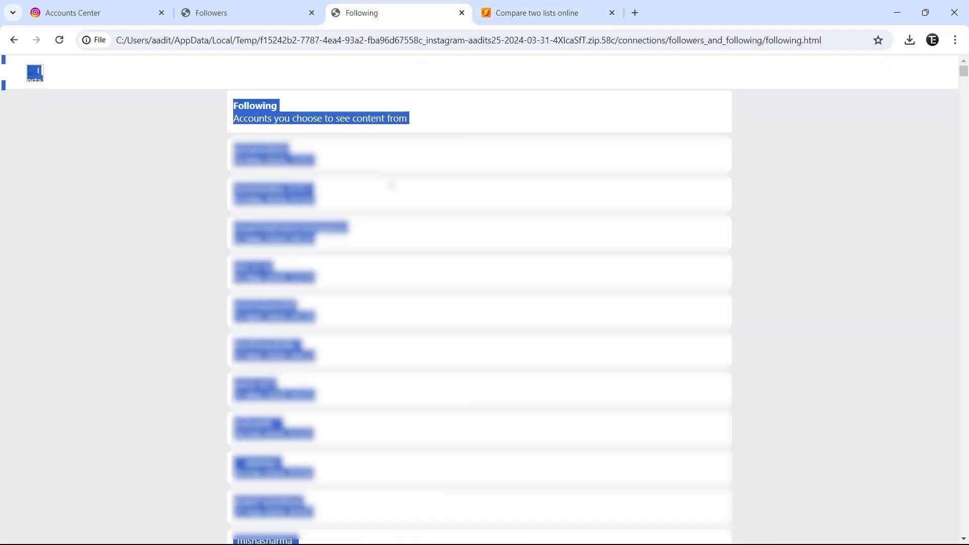
left_click(547, 12)
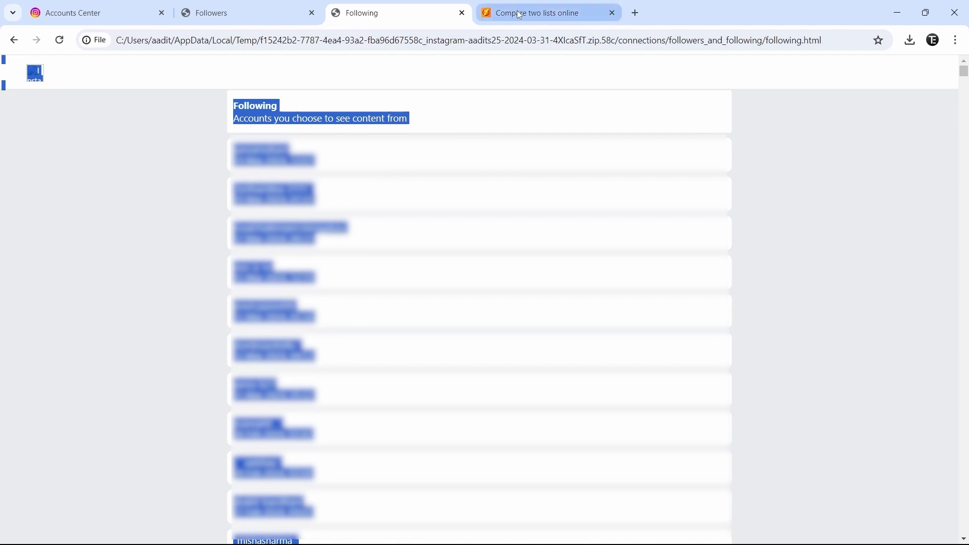
left_click(537, 12)
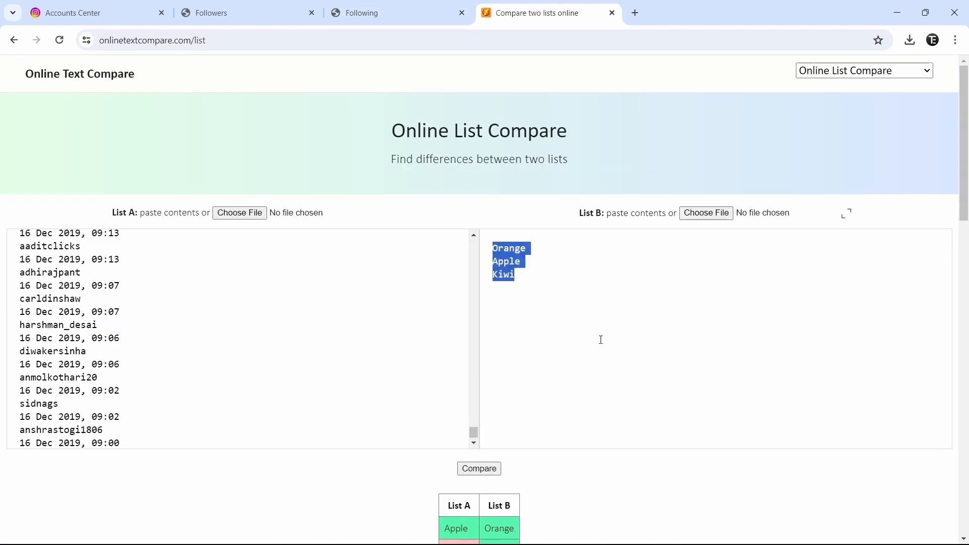
- Replace List B's sample items with the Following list, run Compare, and scroll the results
left_click(478, 468)
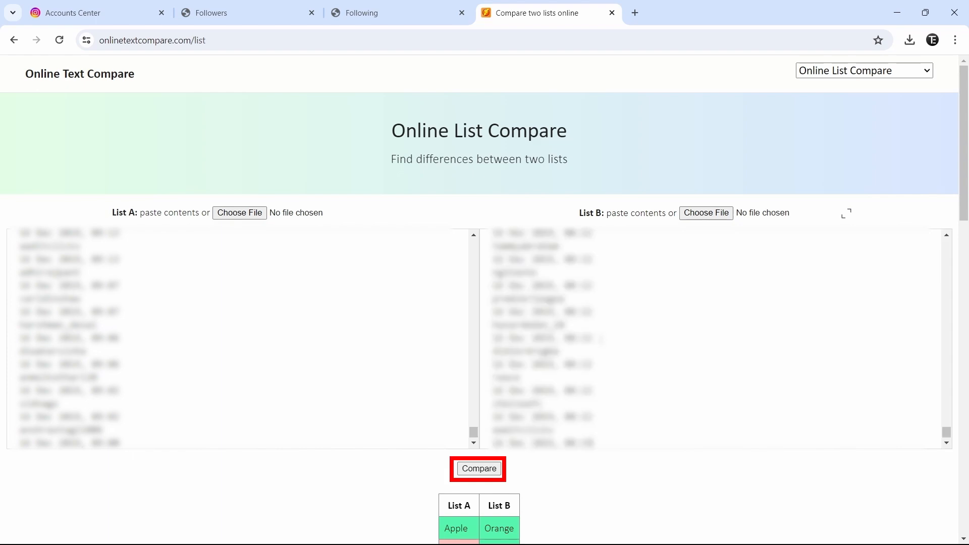
left_click(478, 469)
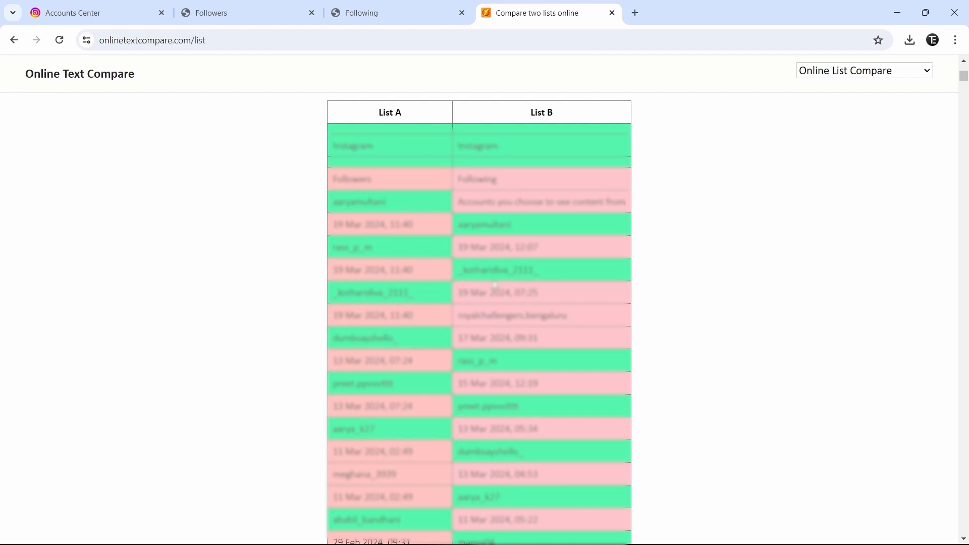
scroll("down", 3)
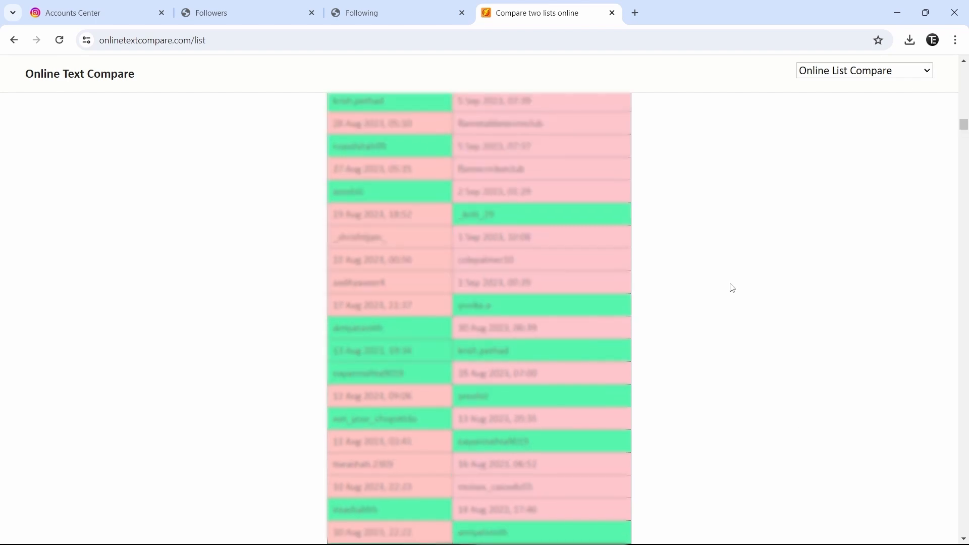